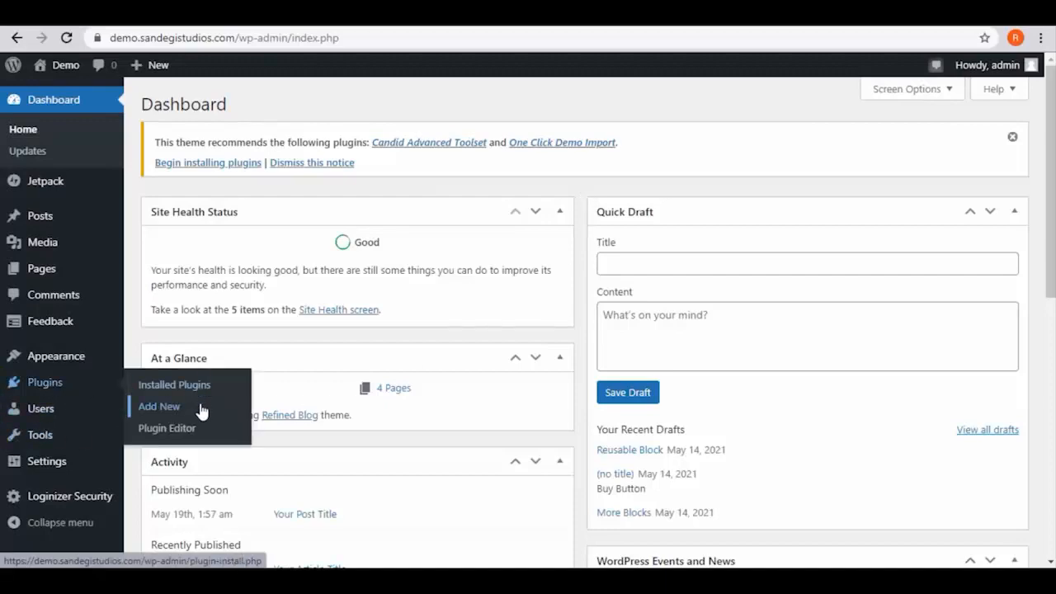
Reach the Ultimate Member dashboard from the admin sidebar after visiting Plugins > Add New.
click(158, 406)
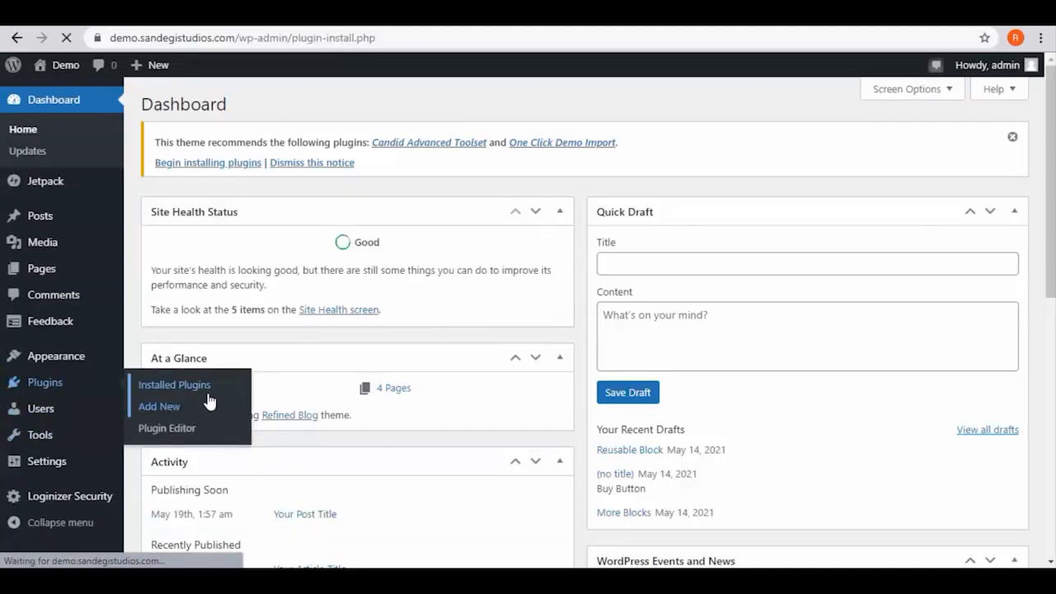
click(158, 406)
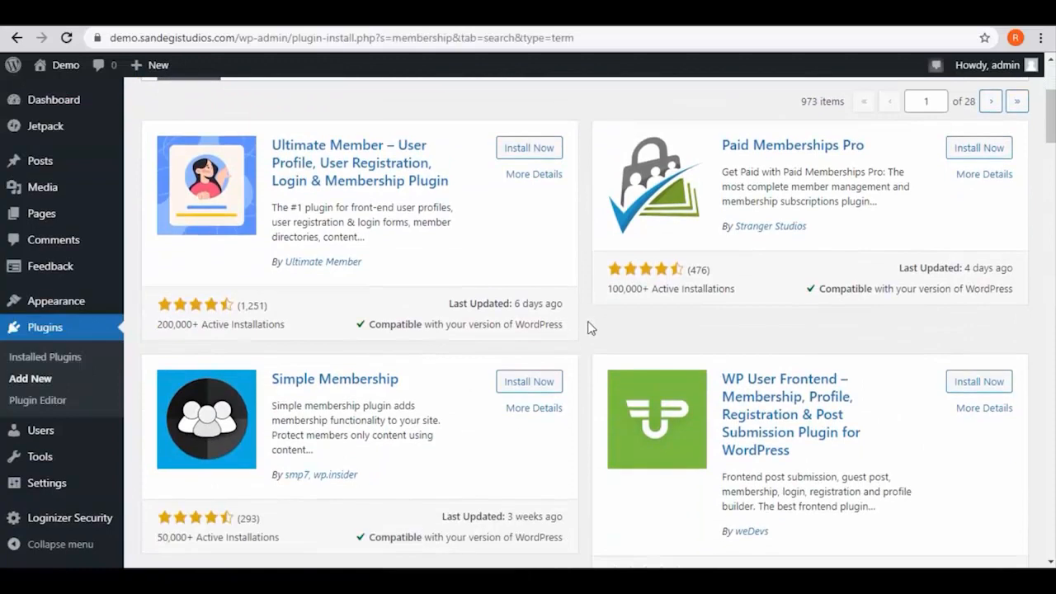
scroll(up, 3)
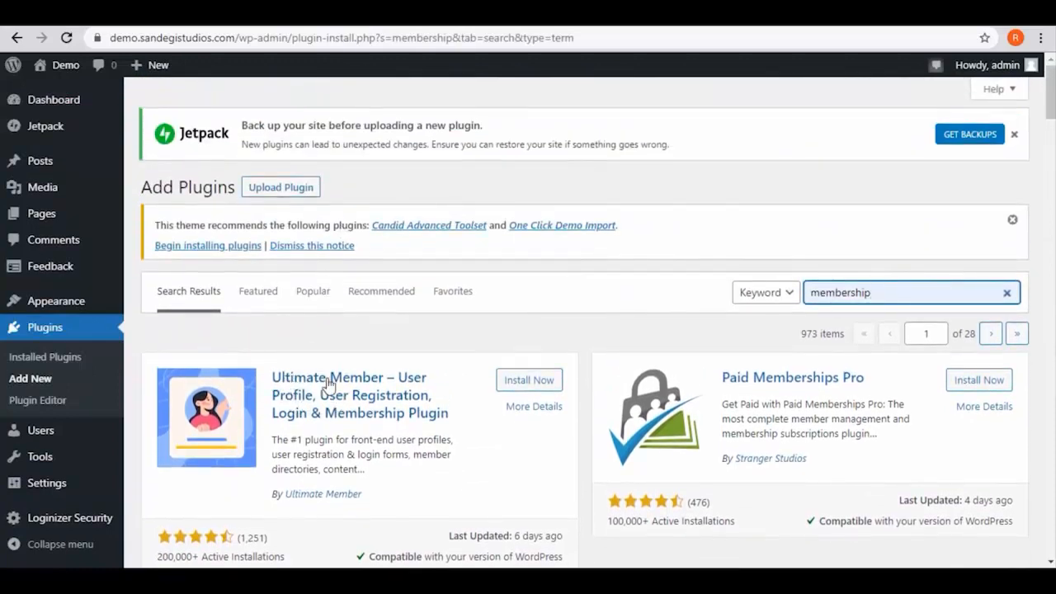
click(69, 267)
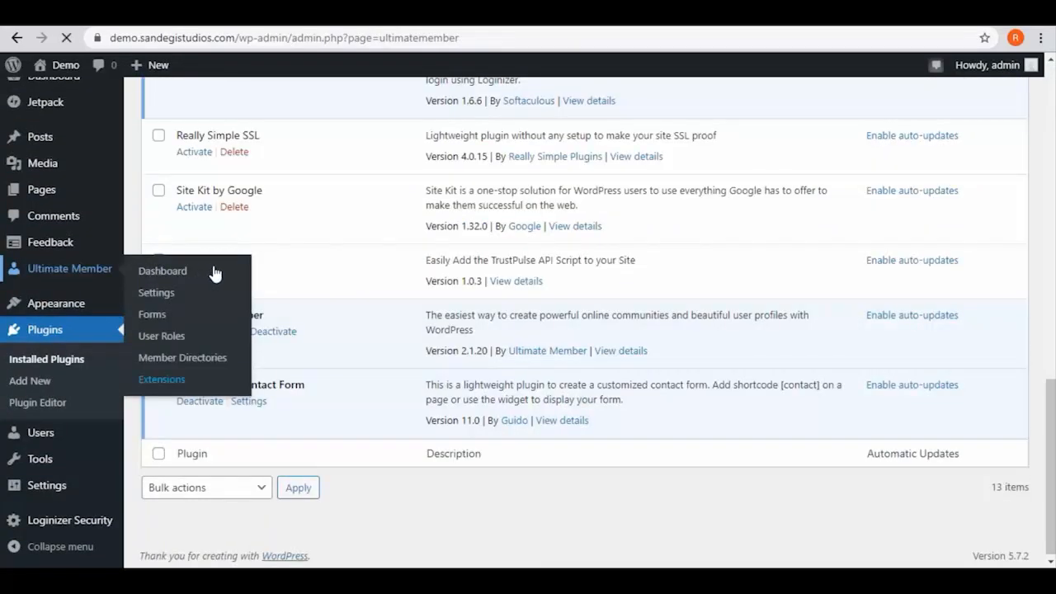
click(162, 271)
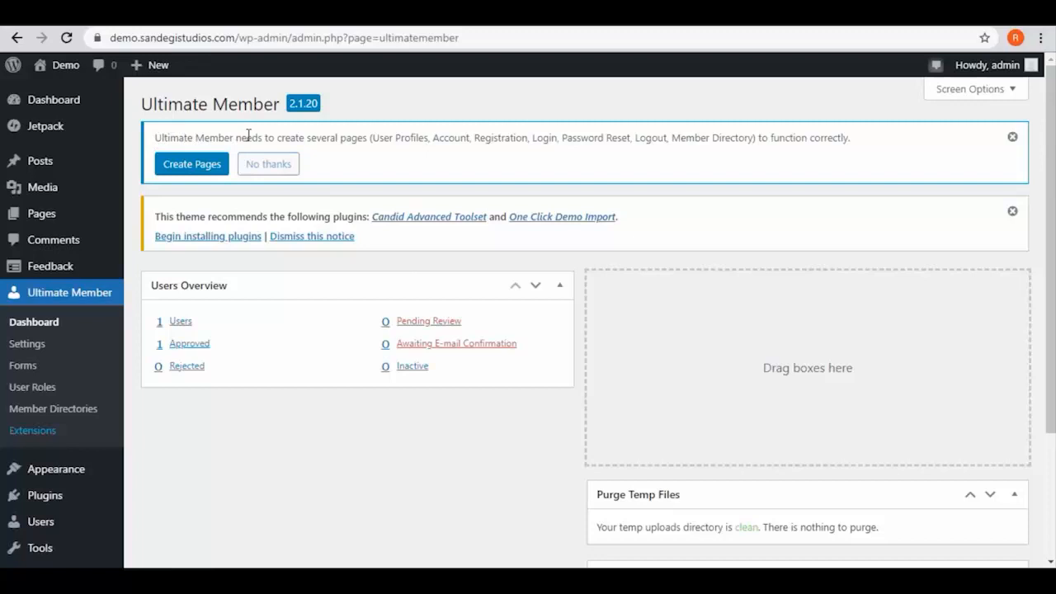
mouse_move(601, 155)
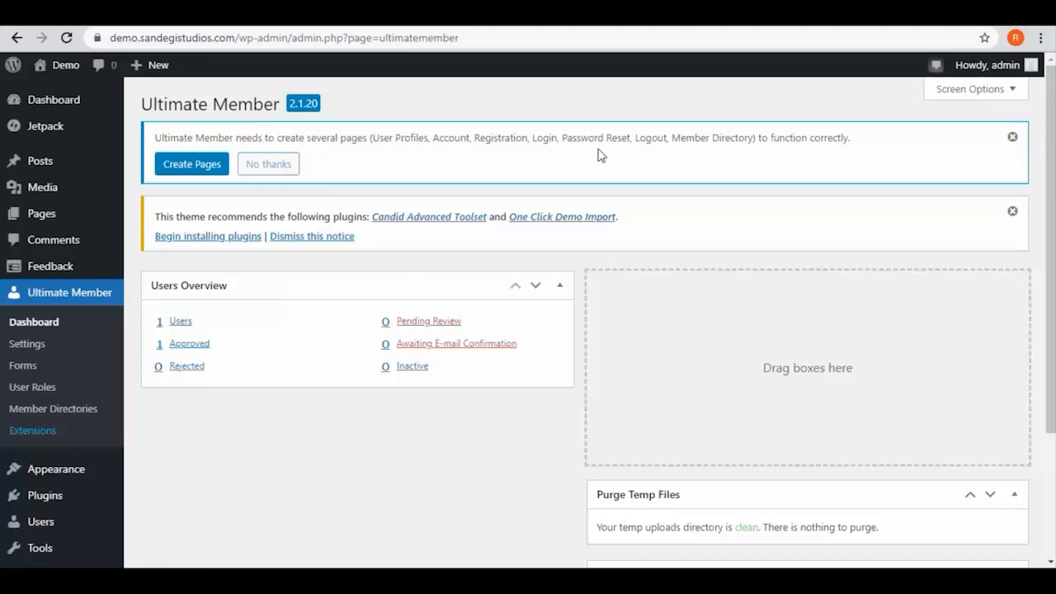
Create the Ultimate Member core pages and save their assignments in General settings.
click(26, 344)
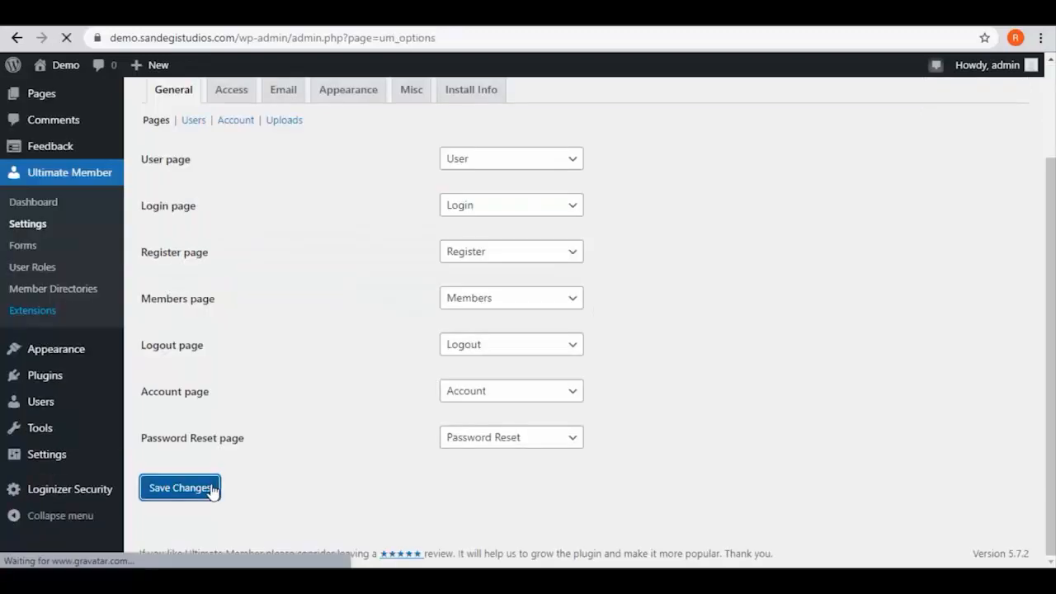
click(178, 489)
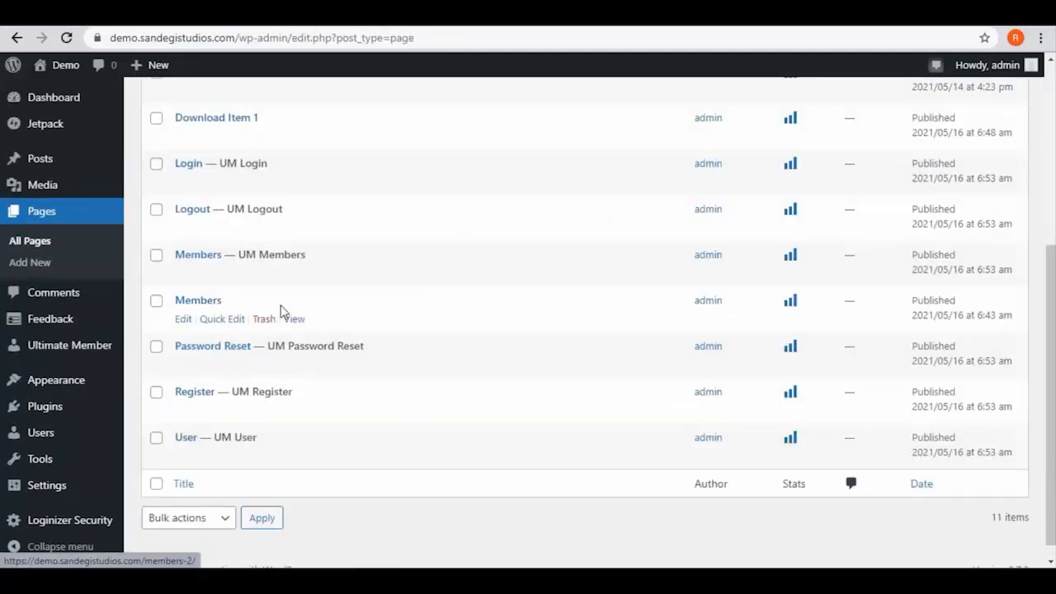
mouse_move(195, 391)
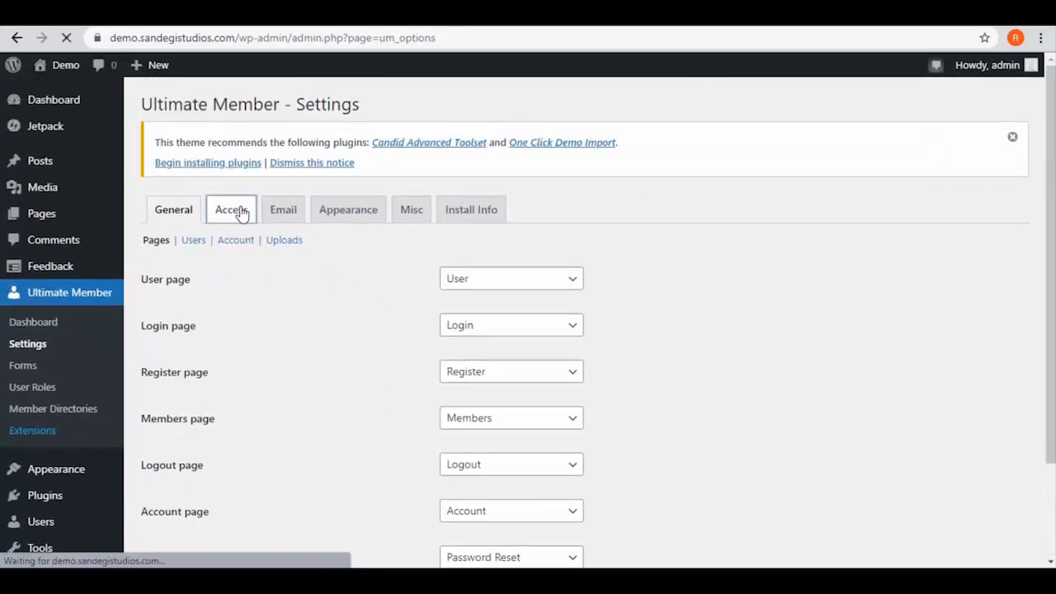
In the Access settings, restrict the whole site to logged-in users.
click(231, 208)
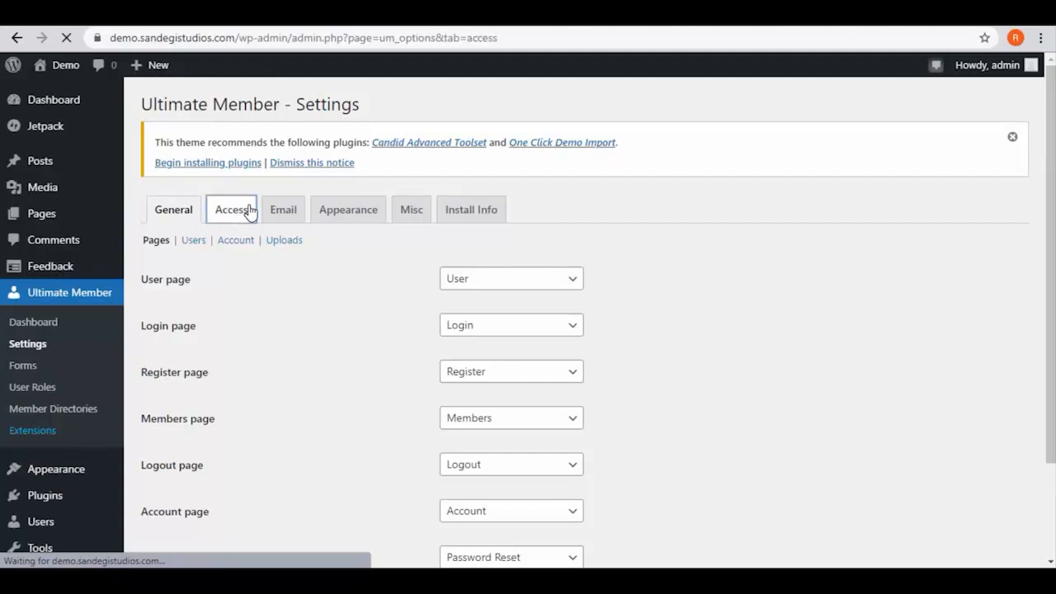
click(231, 207)
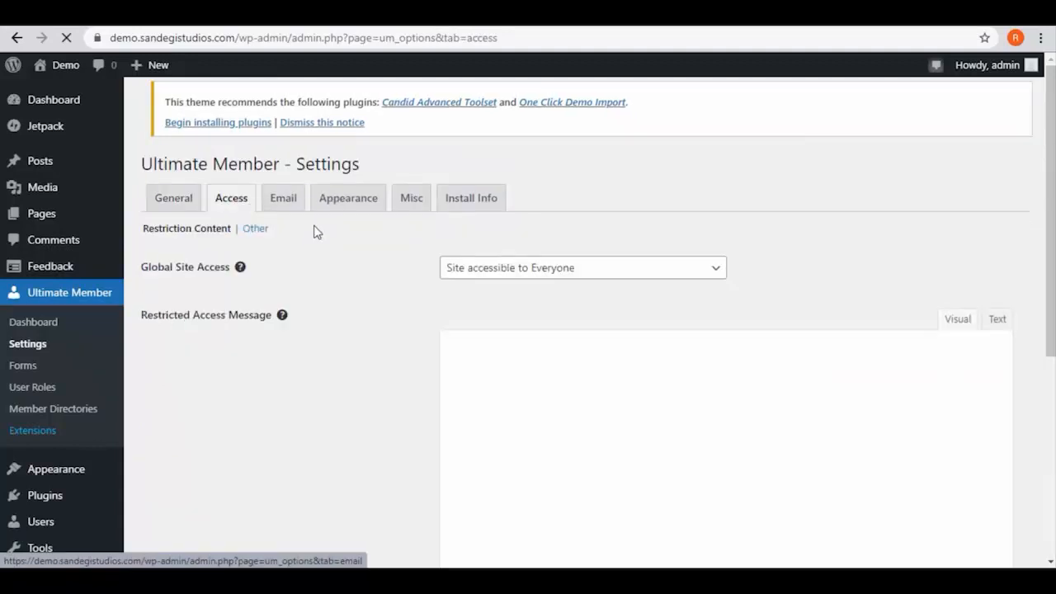
mouse_move(280, 327)
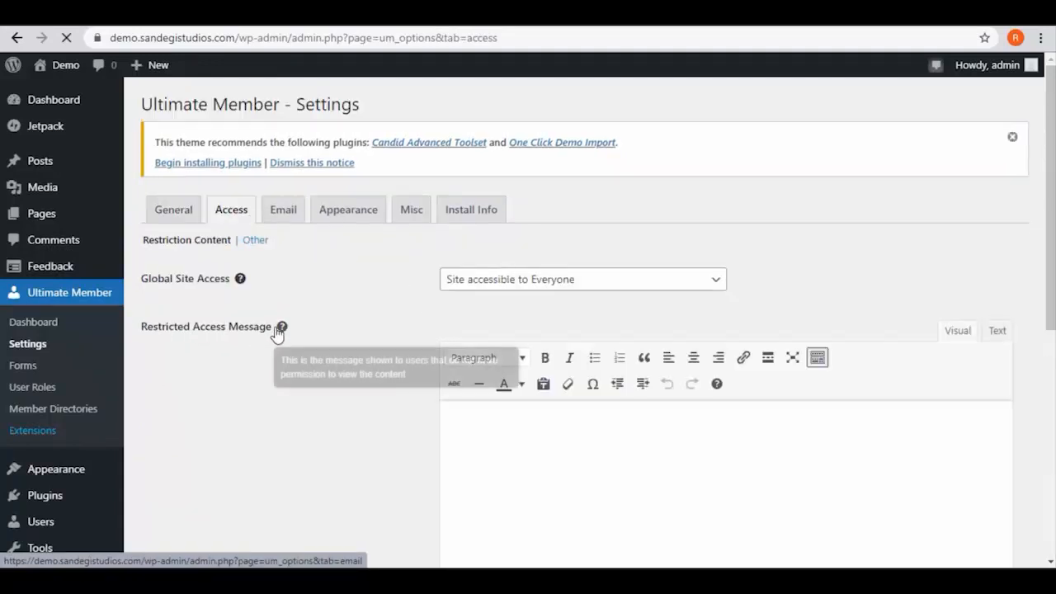
click(581, 279)
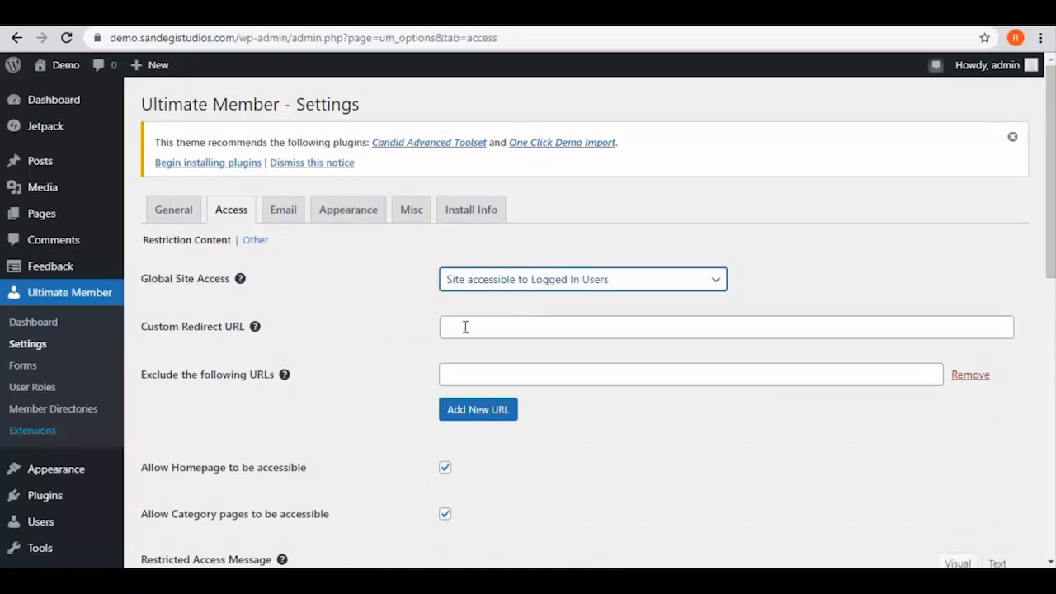
scroll(down, 3)
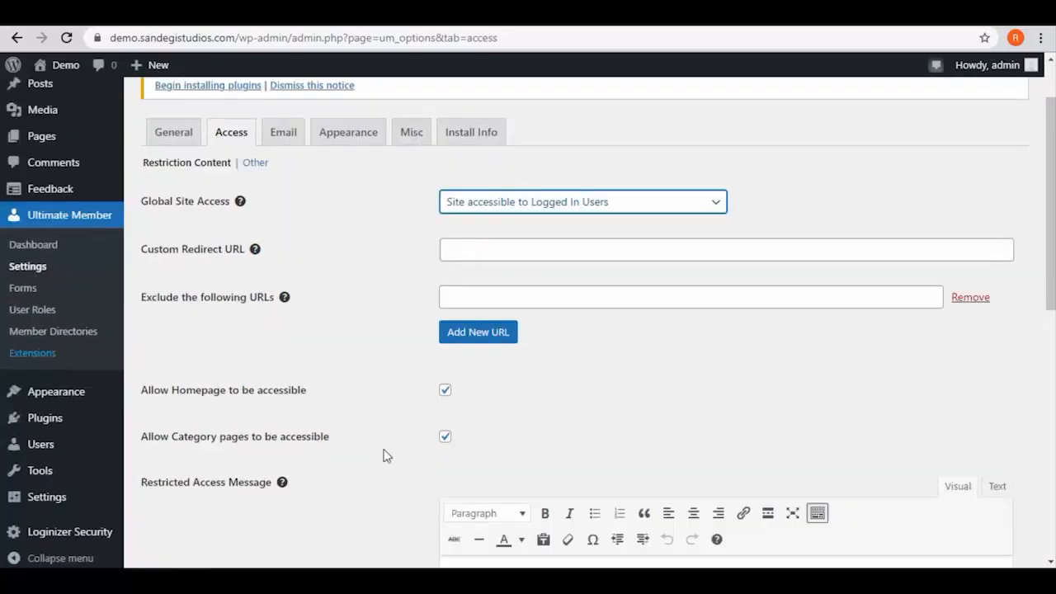
scroll(down, 3)
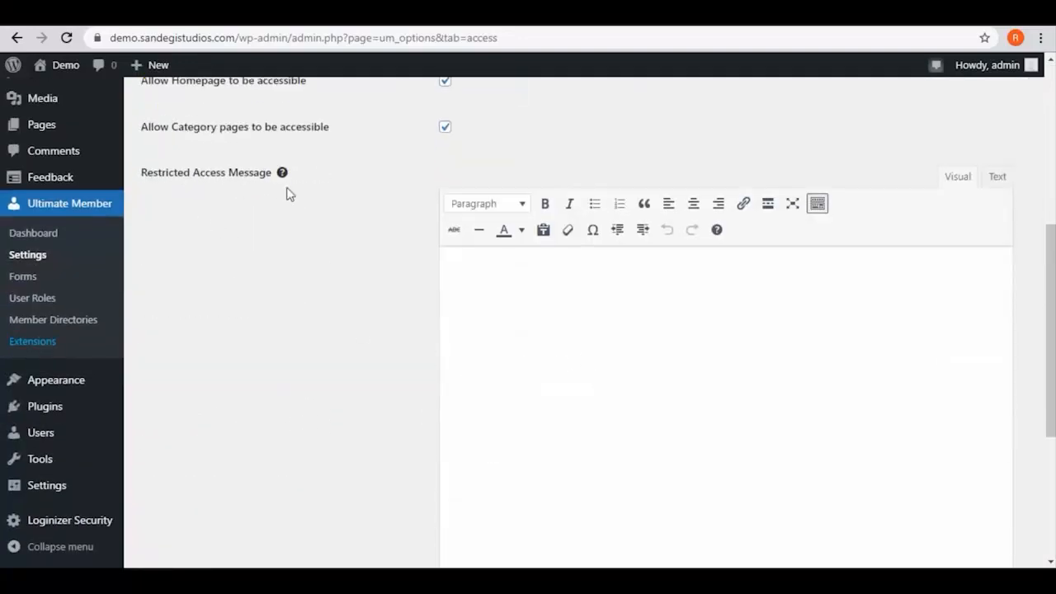
scroll(up, 3)
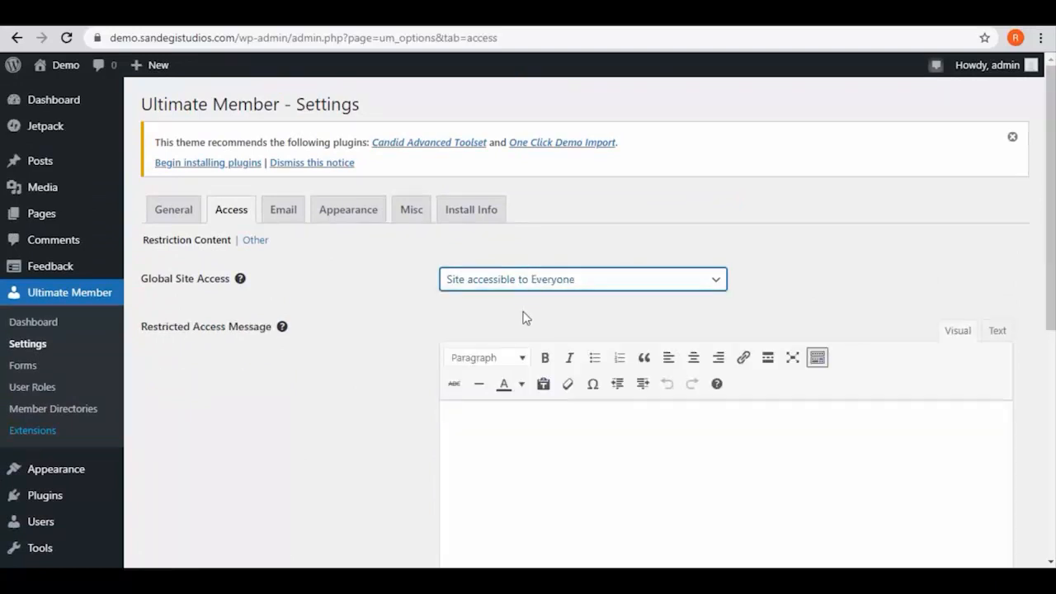
Enter the restricted access message 'Member only. Login here' linking to the Login page and save.
click(512, 449)
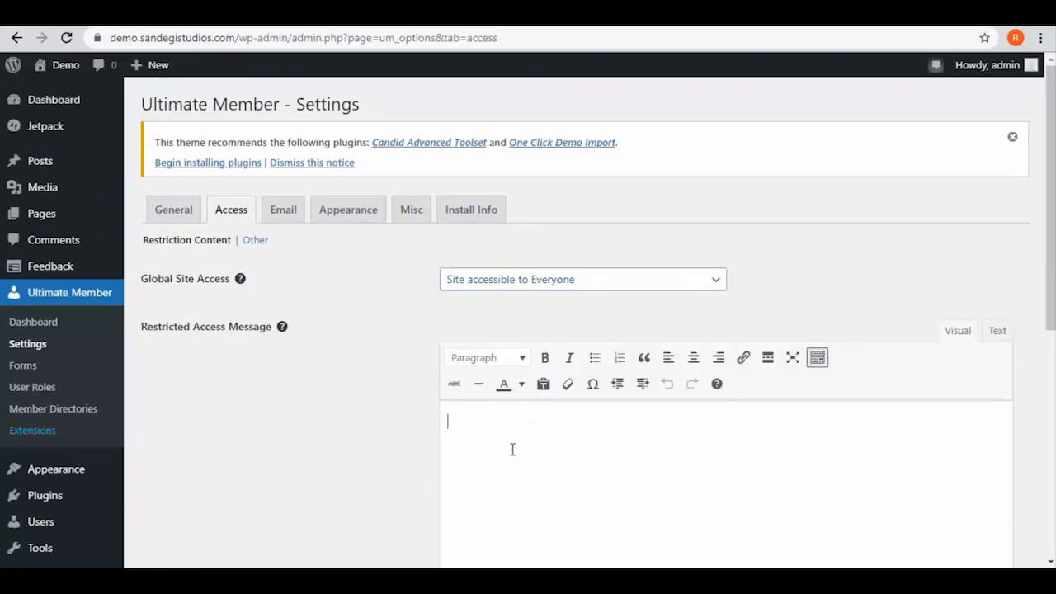
text(Member only. Login)
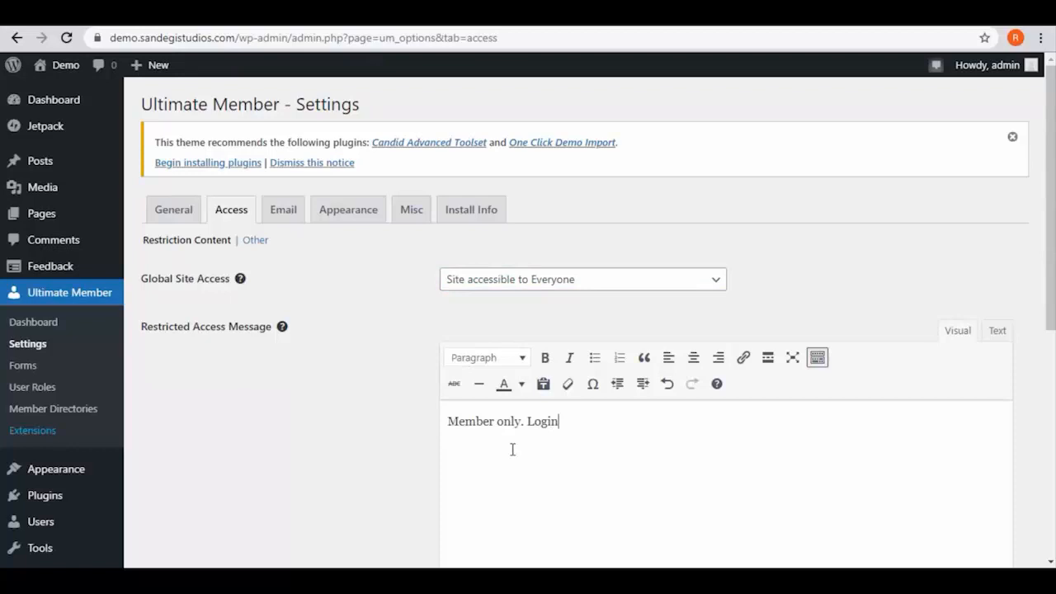
click(41, 211)
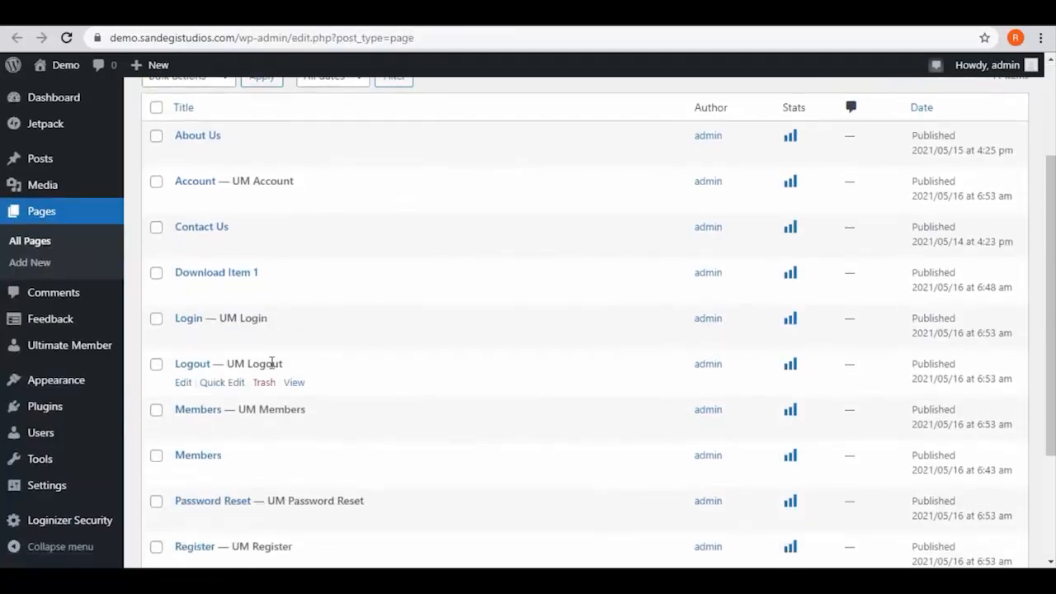
right_click(290, 337)
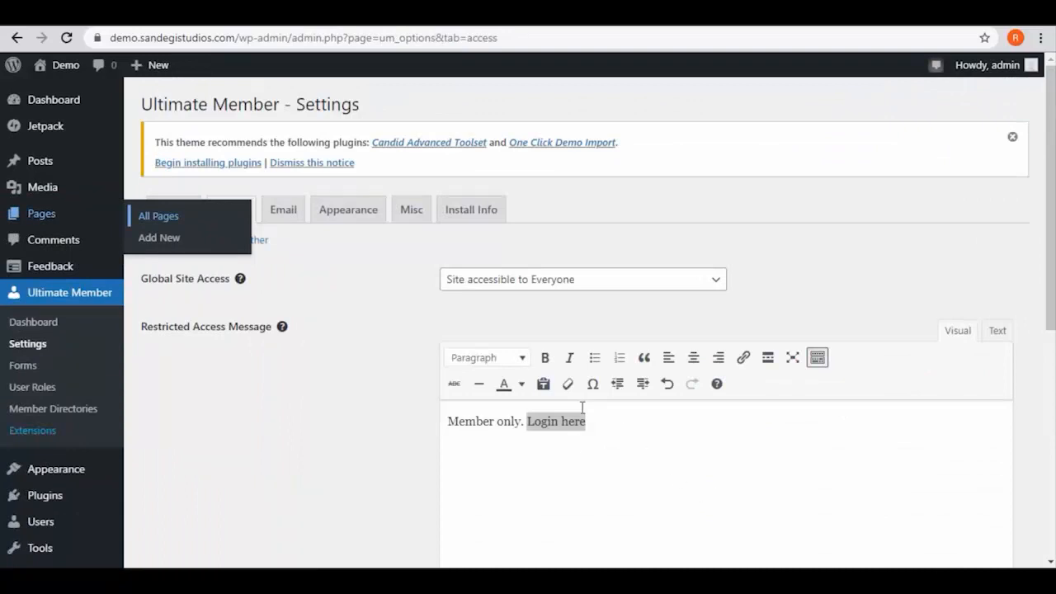
click(178, 489)
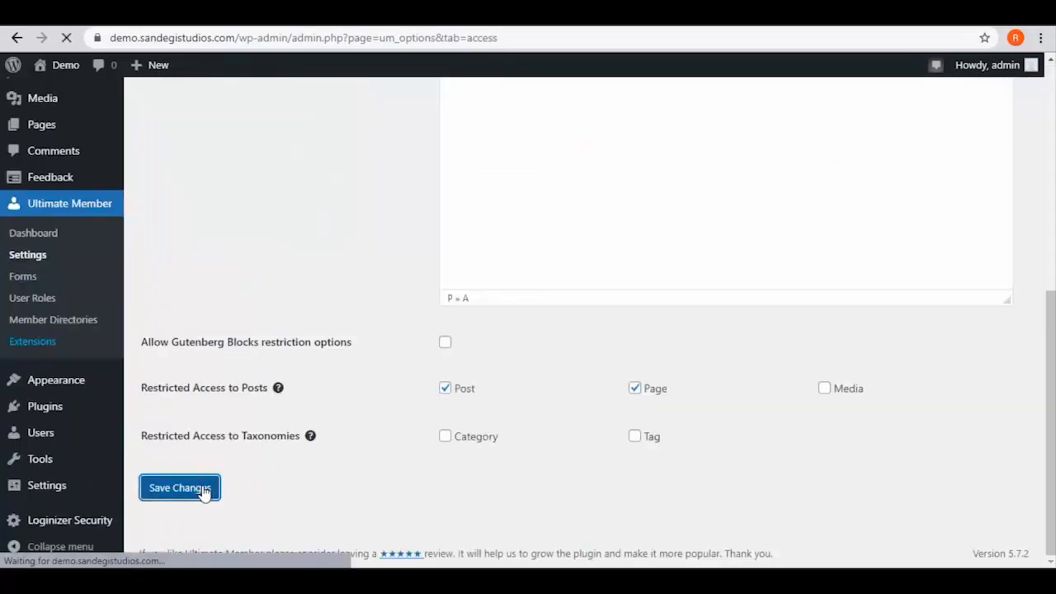
click(180, 489)
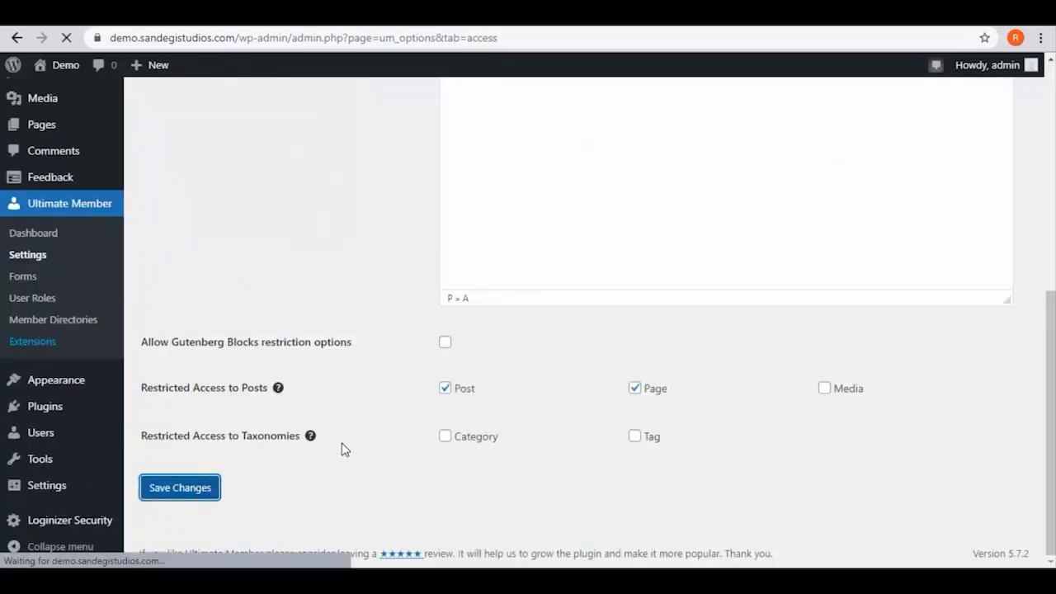
Review the Email settings and save the welcome email template unchanged.
click(284, 198)
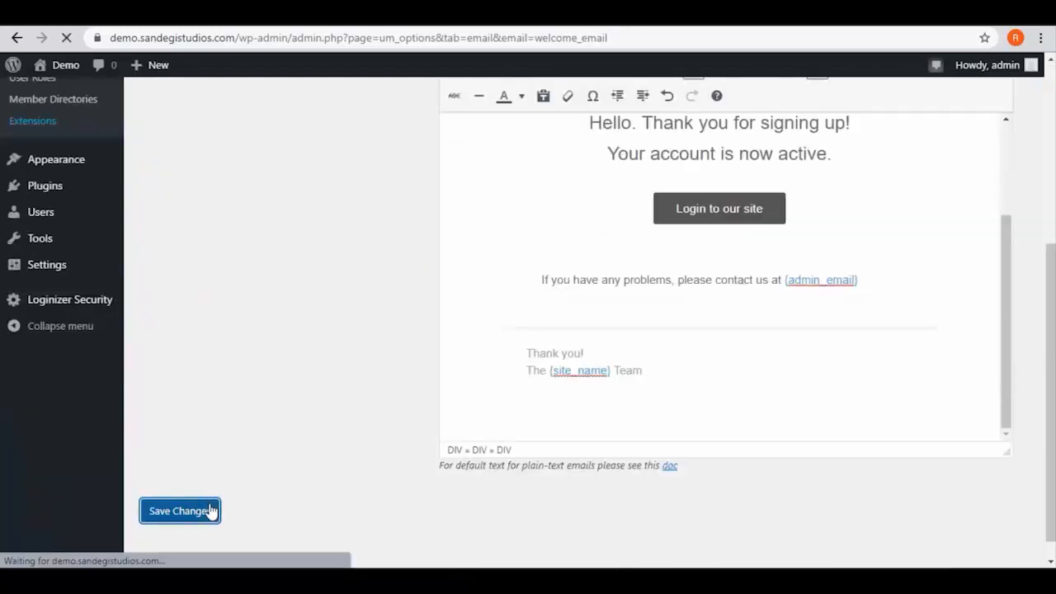
click(180, 512)
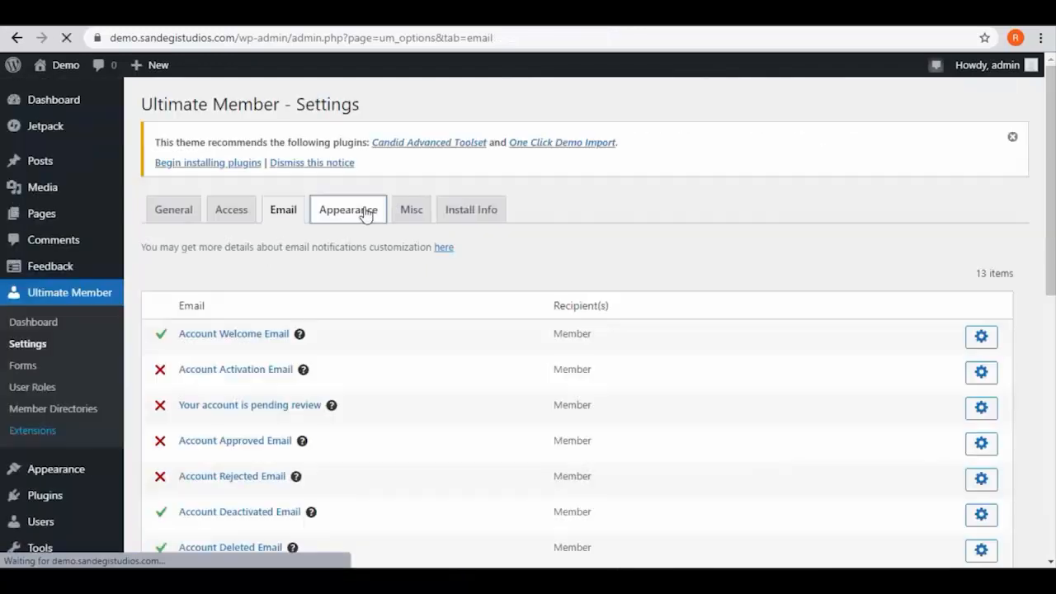
Look through the Appearance and Misc settings without changing anything.
click(346, 207)
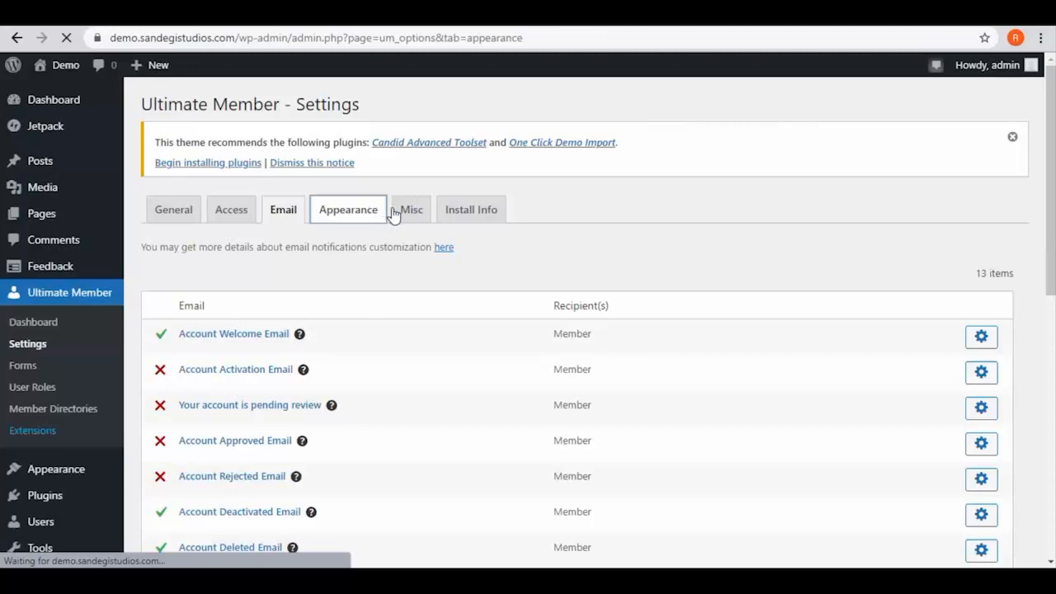
click(346, 208)
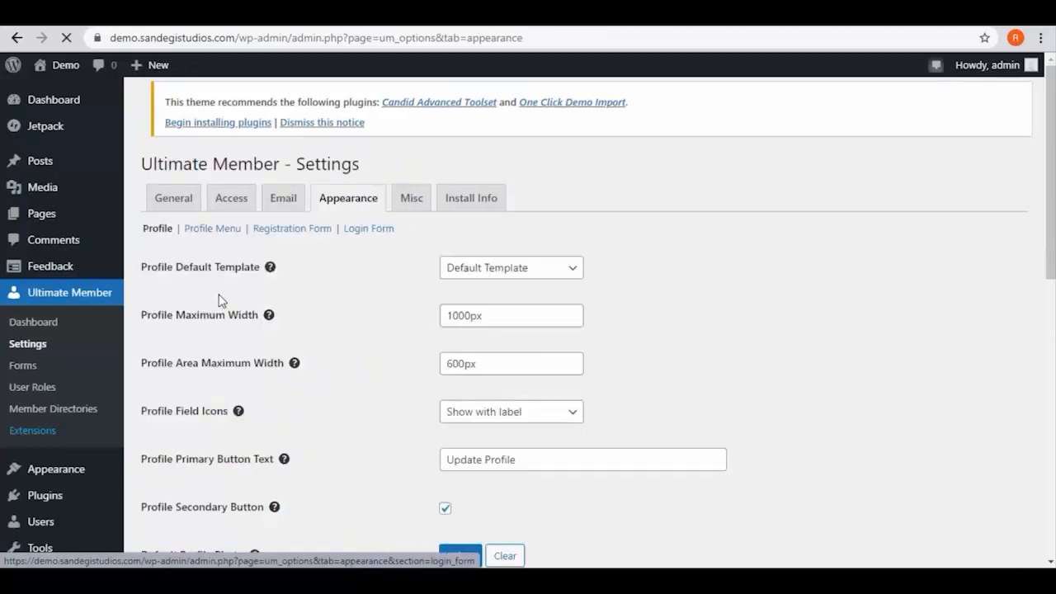
scroll(down, 3)
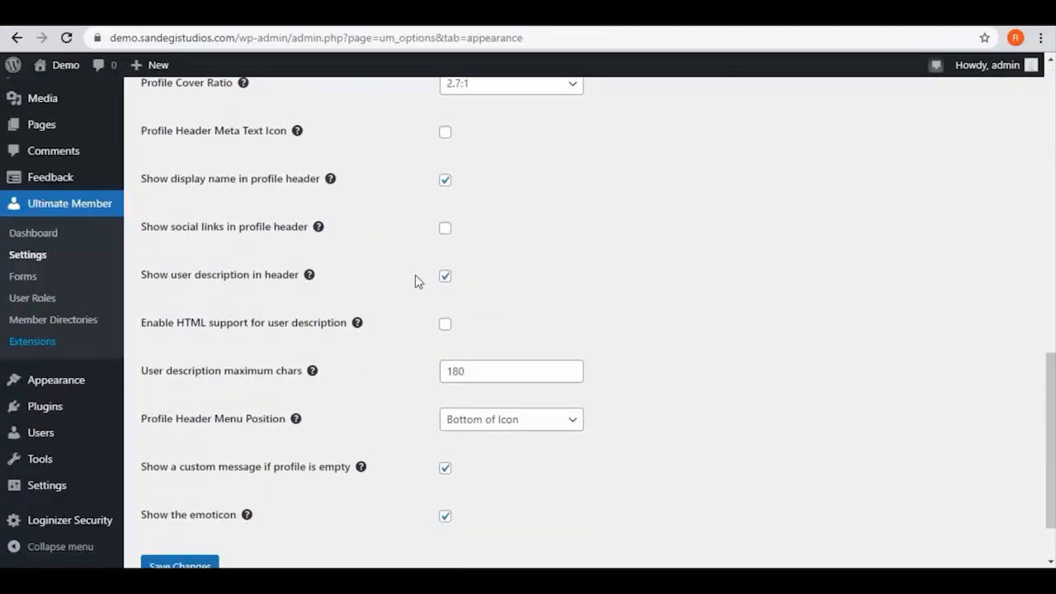
scroll(up, 3)
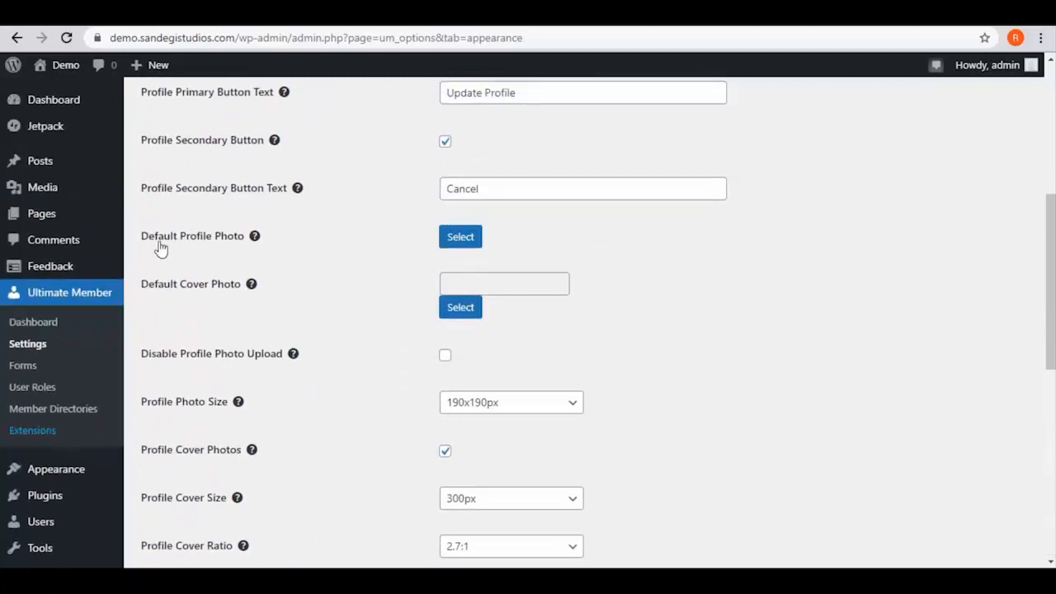
scroll(up, 3)
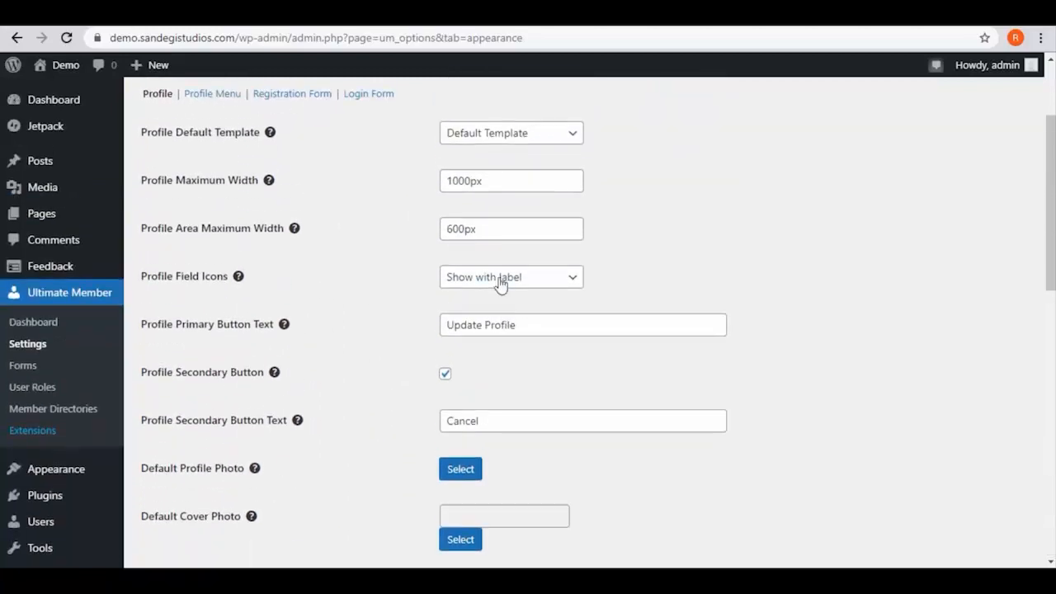
scroll(up, 3)
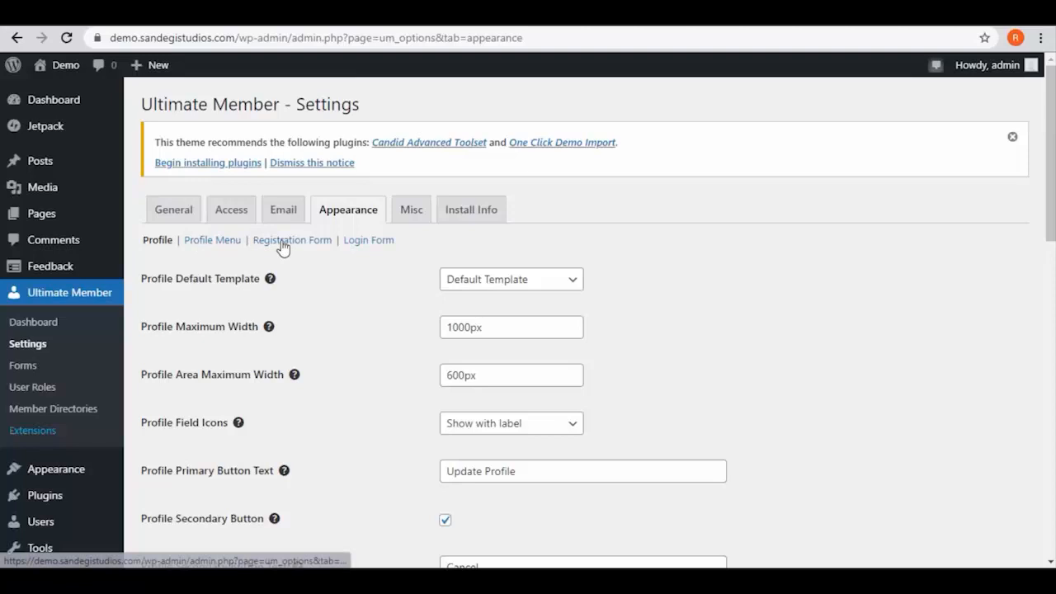
click(411, 208)
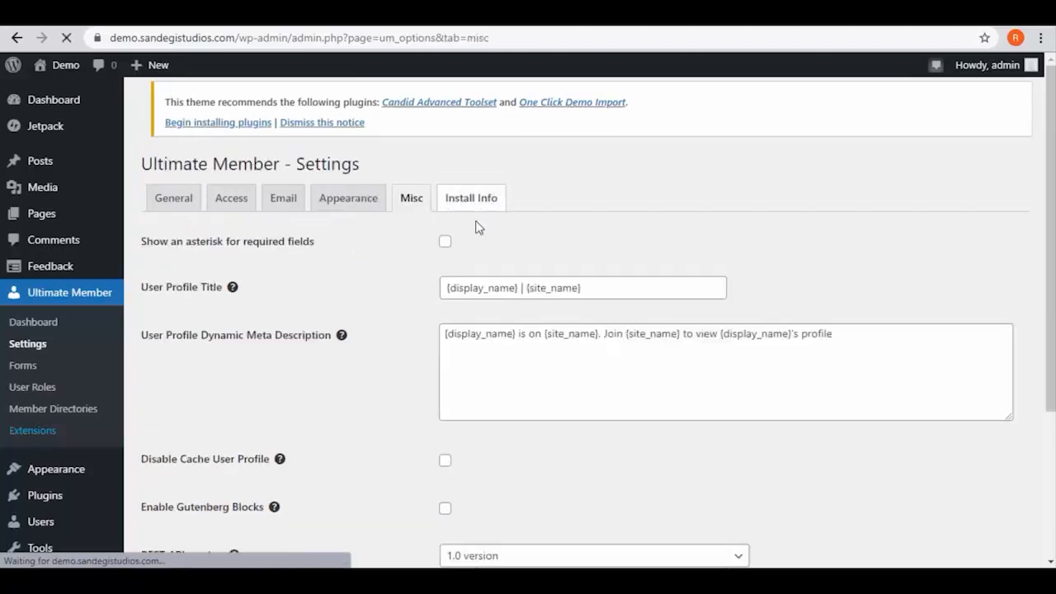
scroll(down, 3)
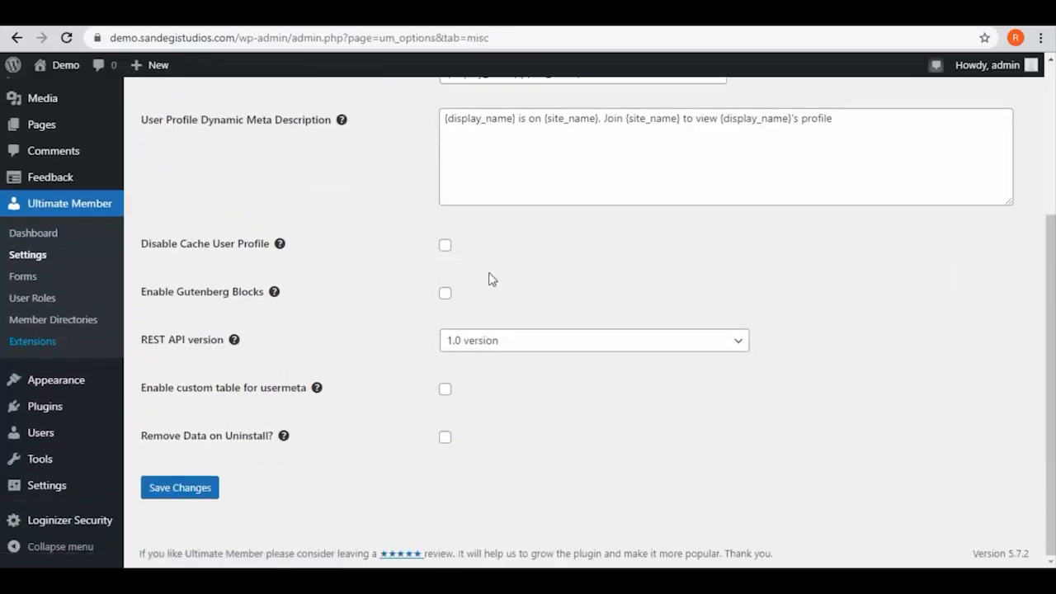
scroll(up, 3)
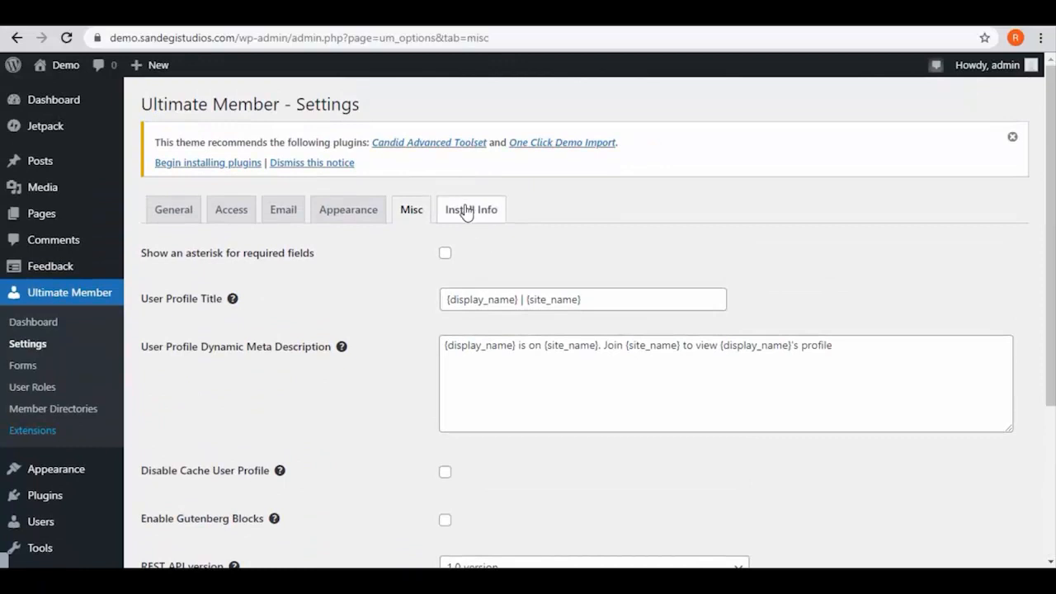
Publish the page 'Download Item 1' with access restricted to logged-in users.
click(470, 207)
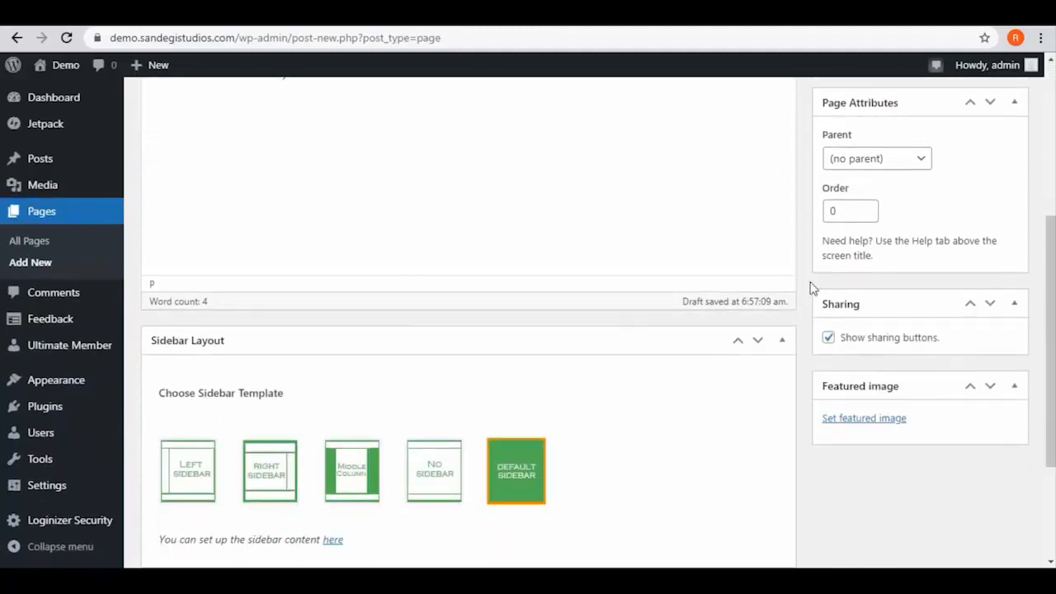
scroll(down, 3)
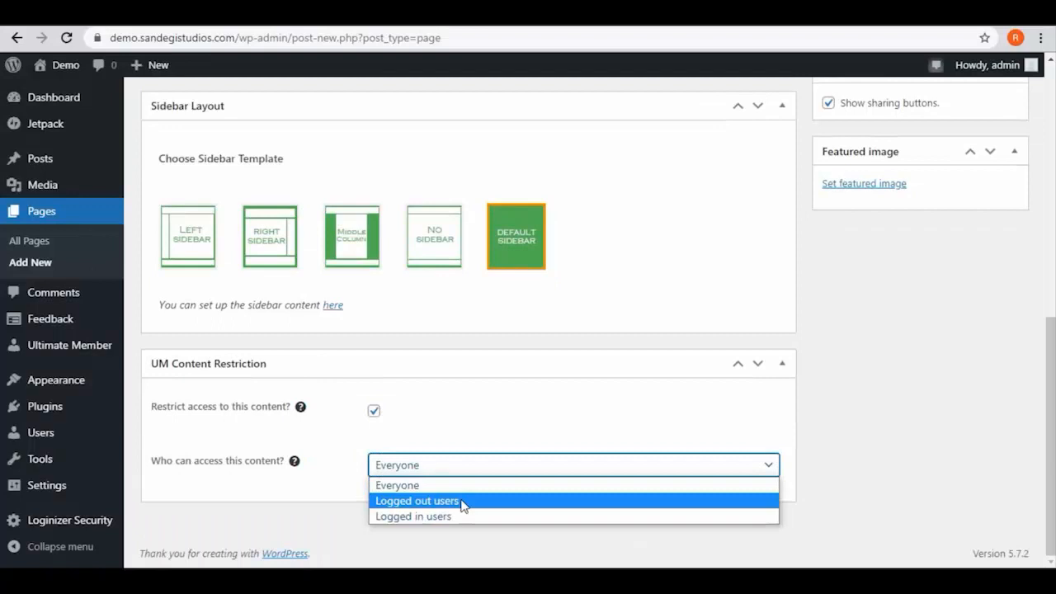
click(413, 515)
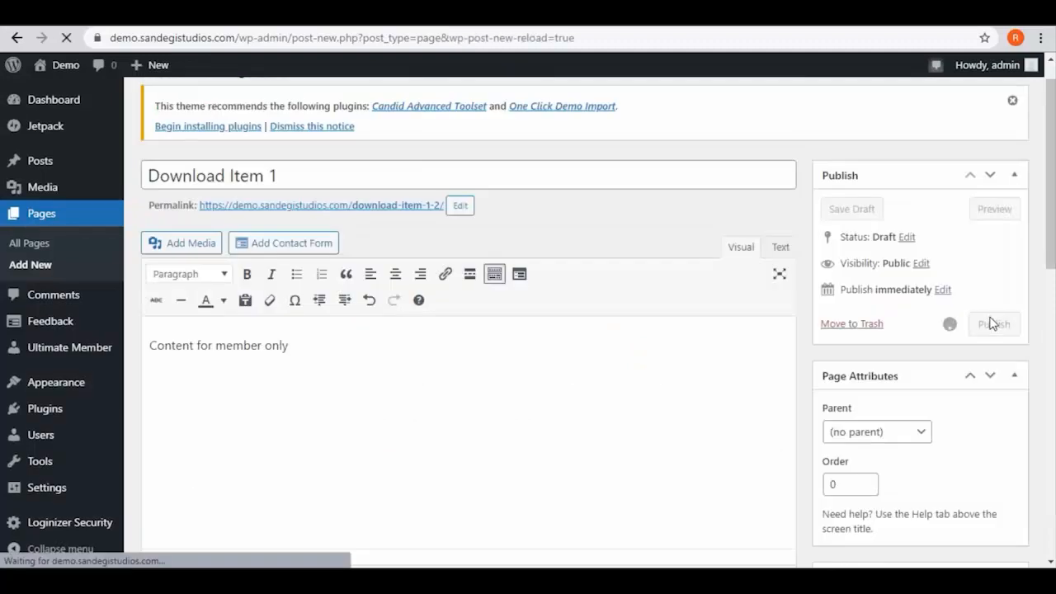
click(993, 323)
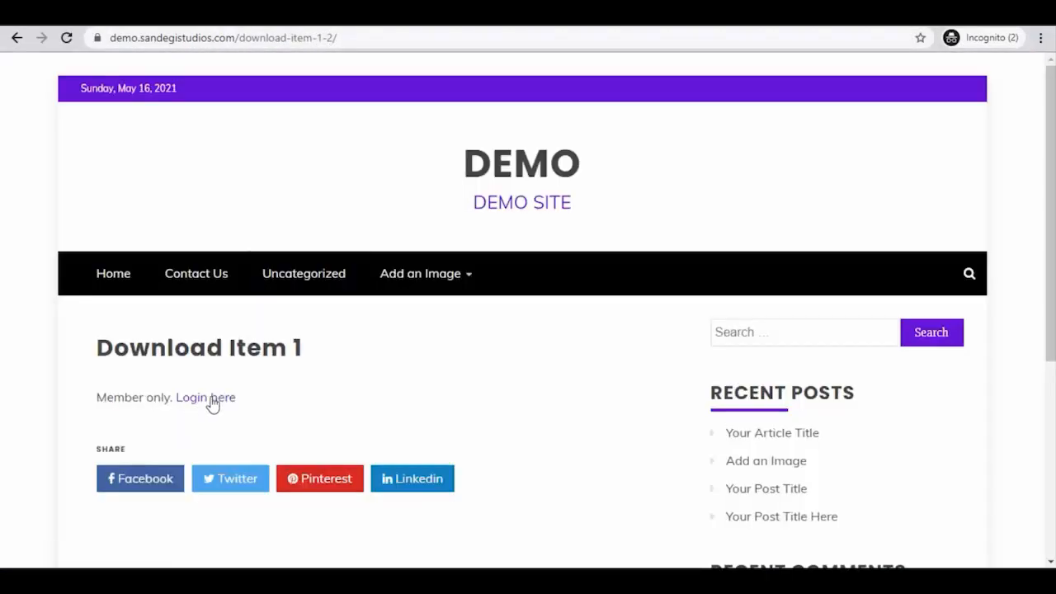
mouse_move(217, 409)
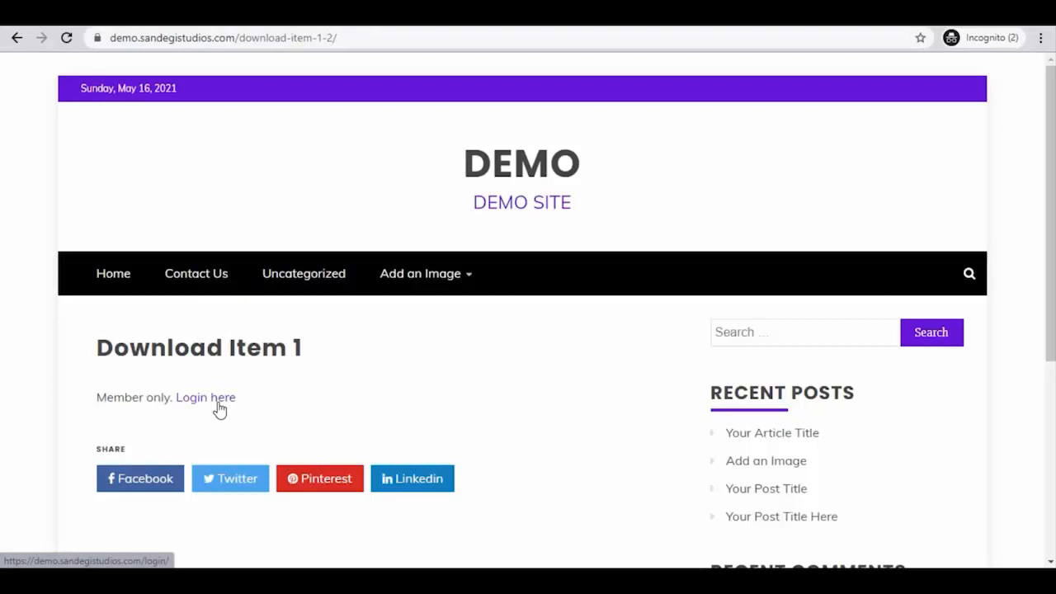
As a logged-out visitor, follow the 'Login here' link on Download Item 1 to the Login page.
click(205, 396)
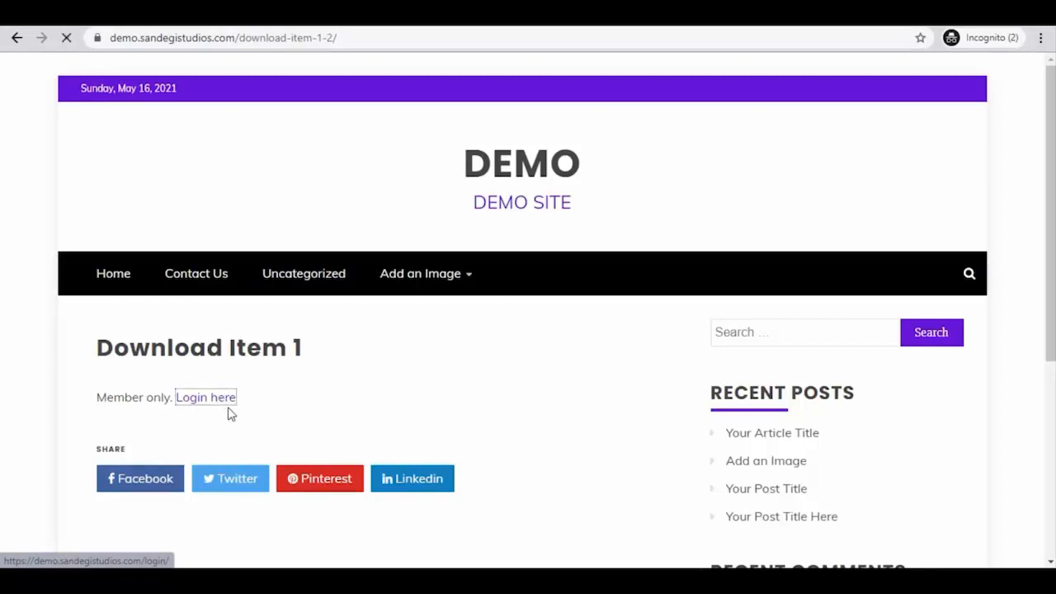
click(204, 396)
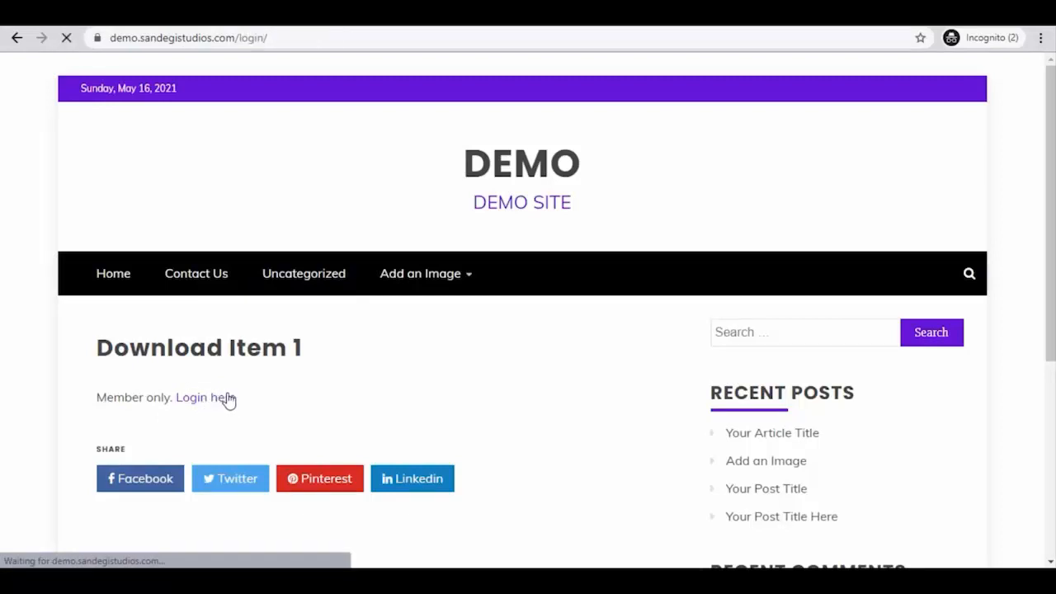
click(198, 396)
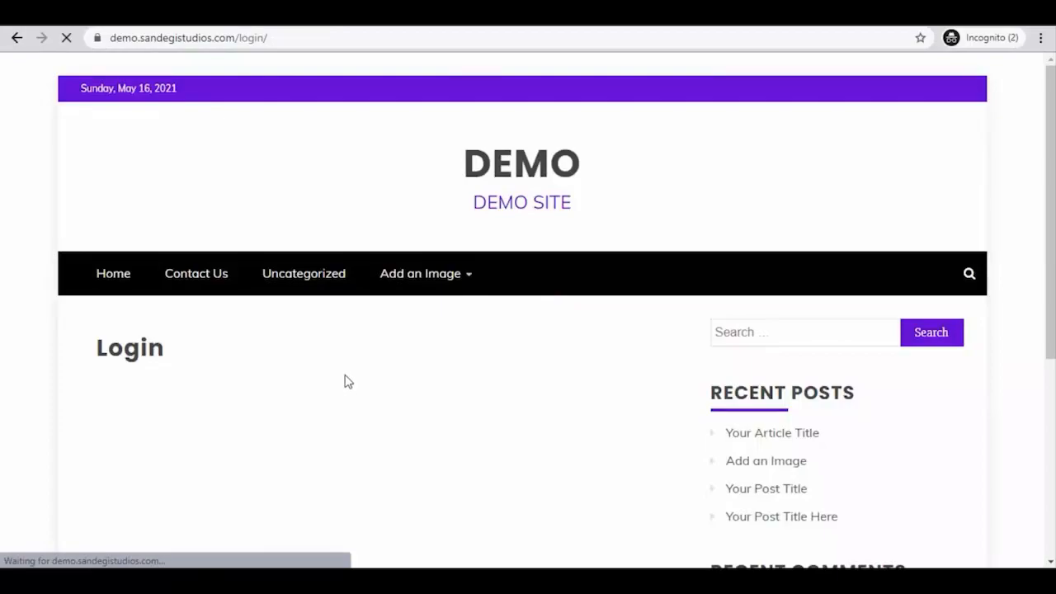